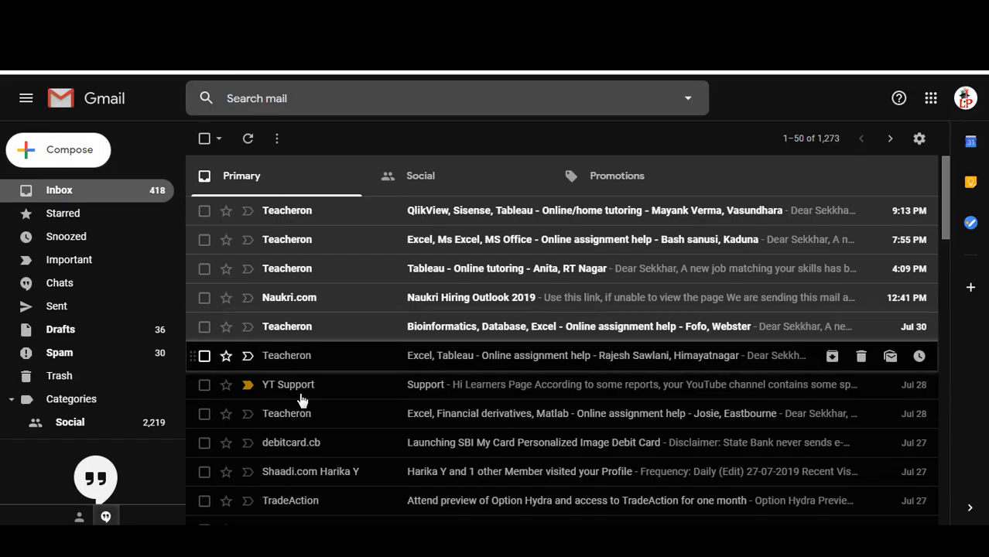
pyautogui.moveTo(293, 384)
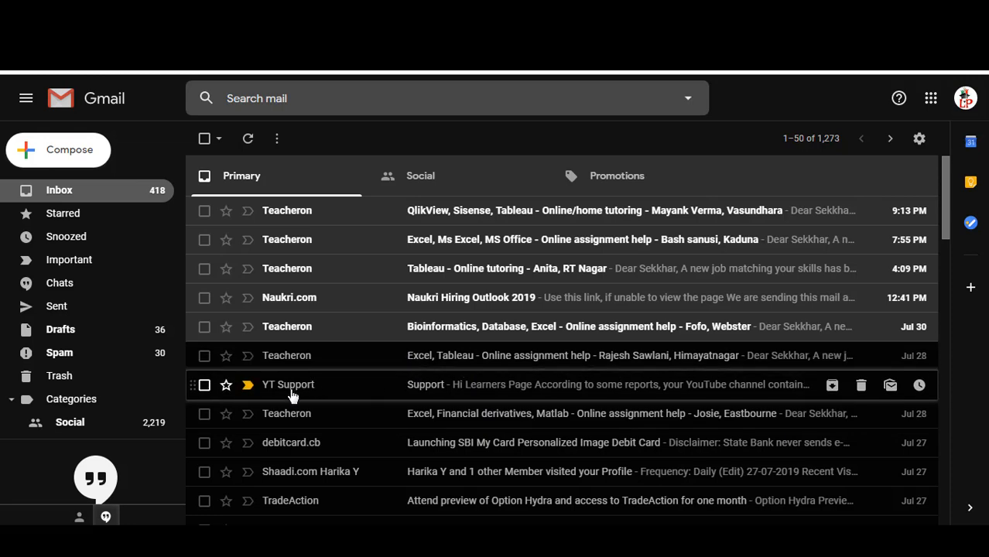
pyautogui.moveTo(284, 400)
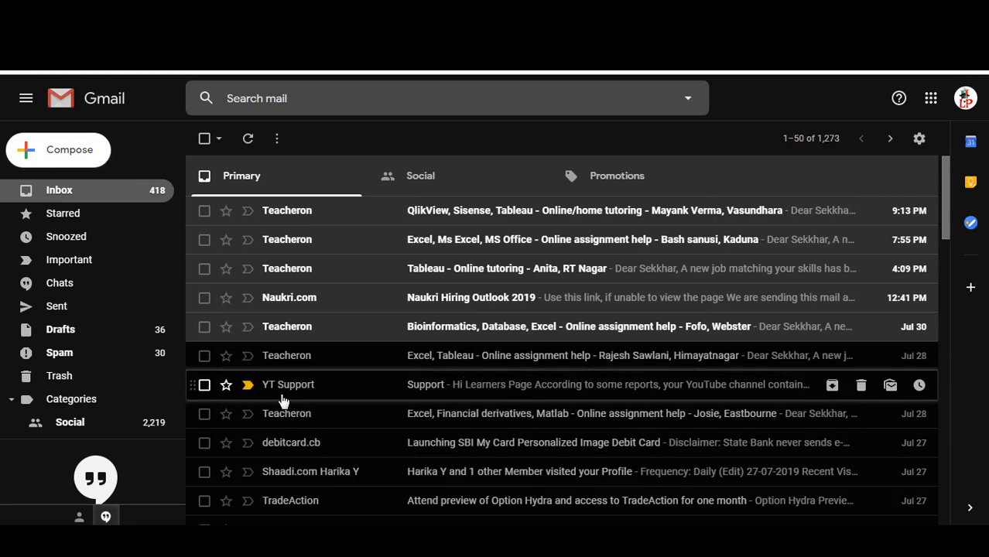
pyautogui.moveTo(379, 399)
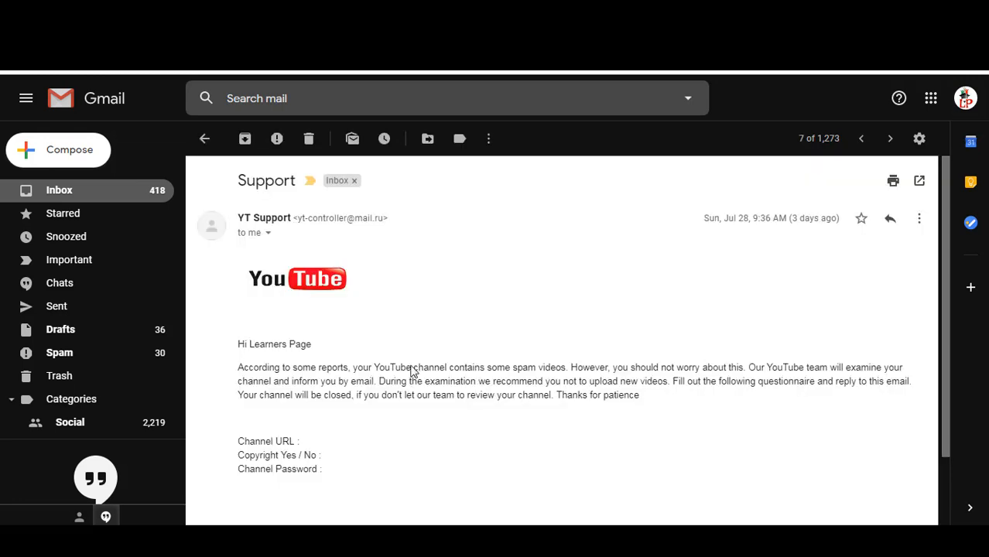
# Scroll through the YT Support email's questionnaire requesting channel URL and password
pyautogui.scroll(-3)
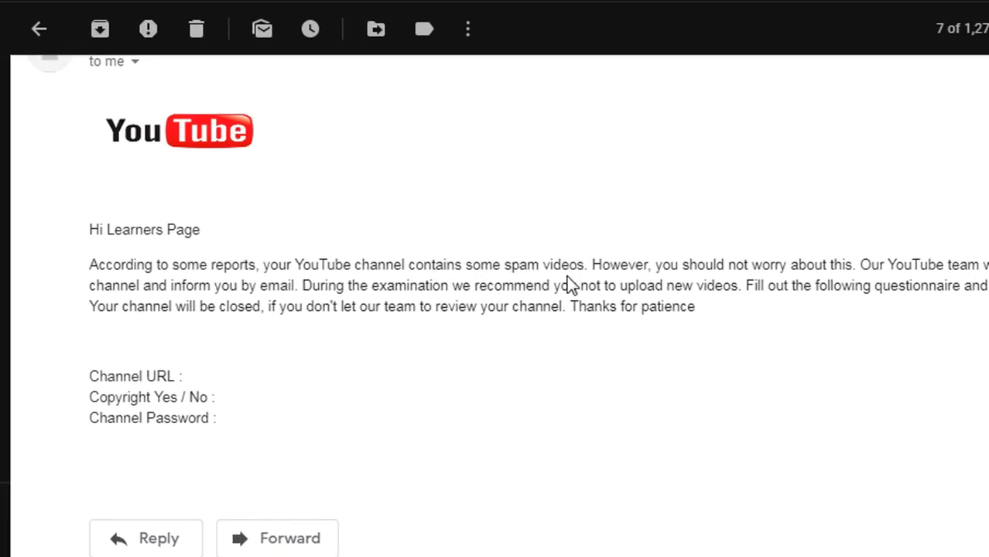
pyautogui.moveTo(275, 310)
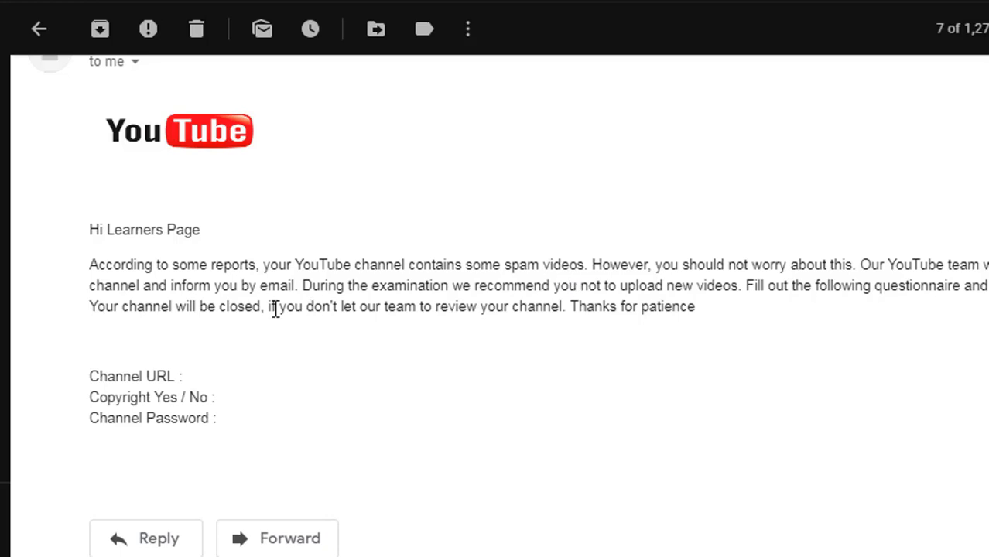
pyautogui.moveTo(113, 393)
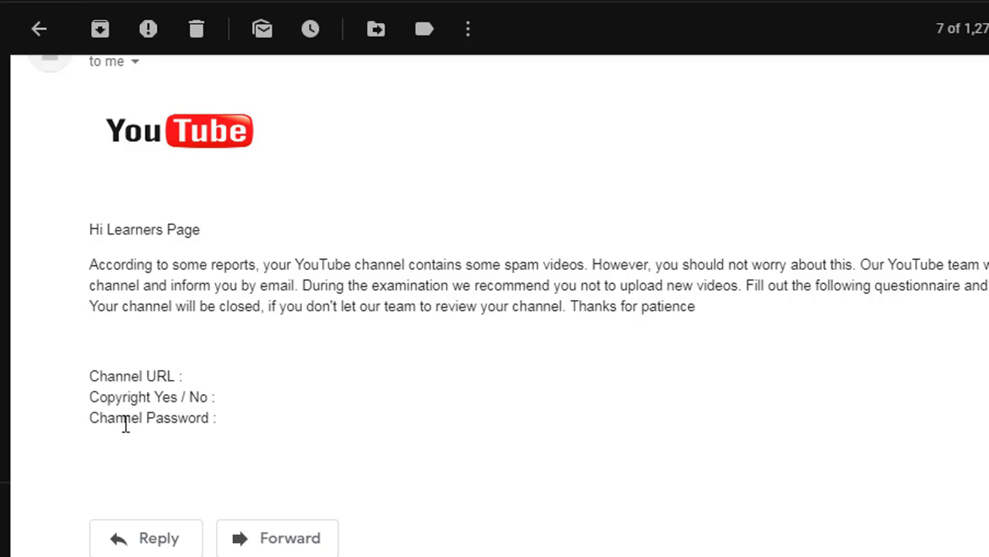
pyautogui.scroll(3)
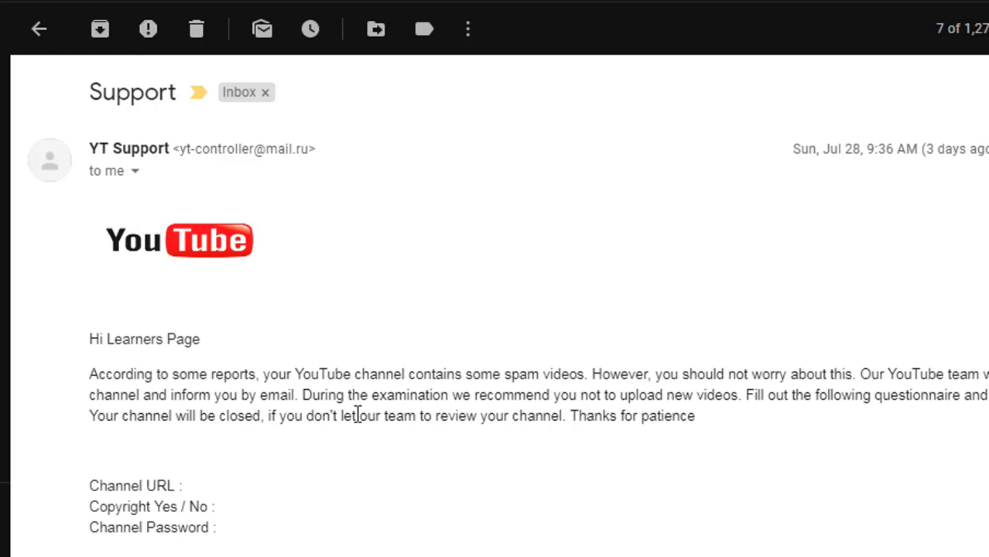
pyautogui.moveTo(227, 532)
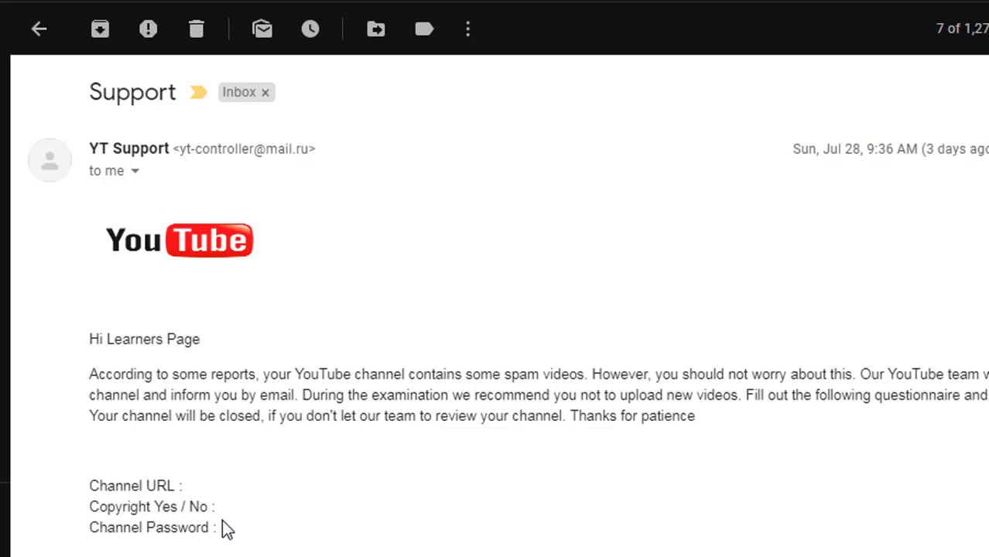
pyautogui.moveTo(224, 477)
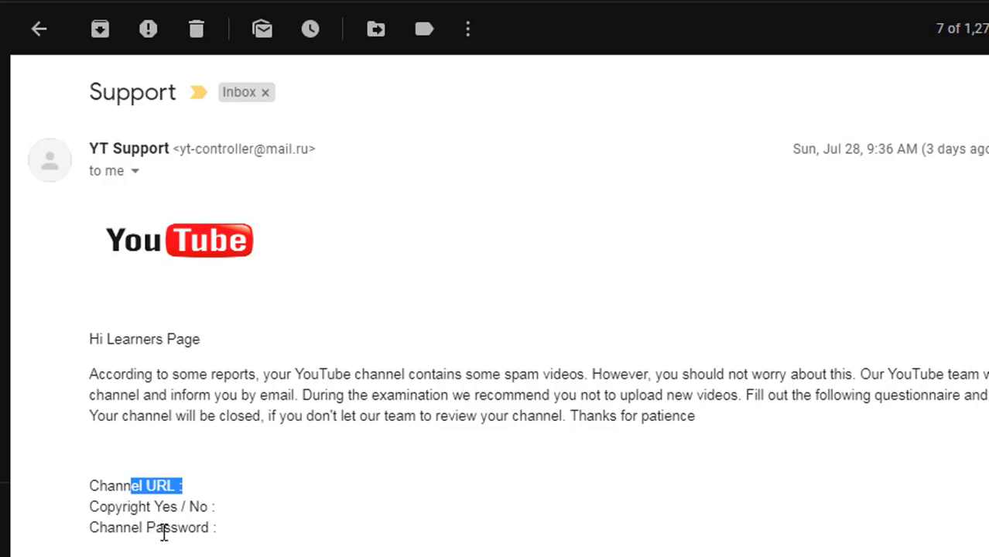
# Highlight the paragraph warning that the channel will be closed
pyautogui.moveTo(260, 374); pyautogui.dragTo(309, 415)
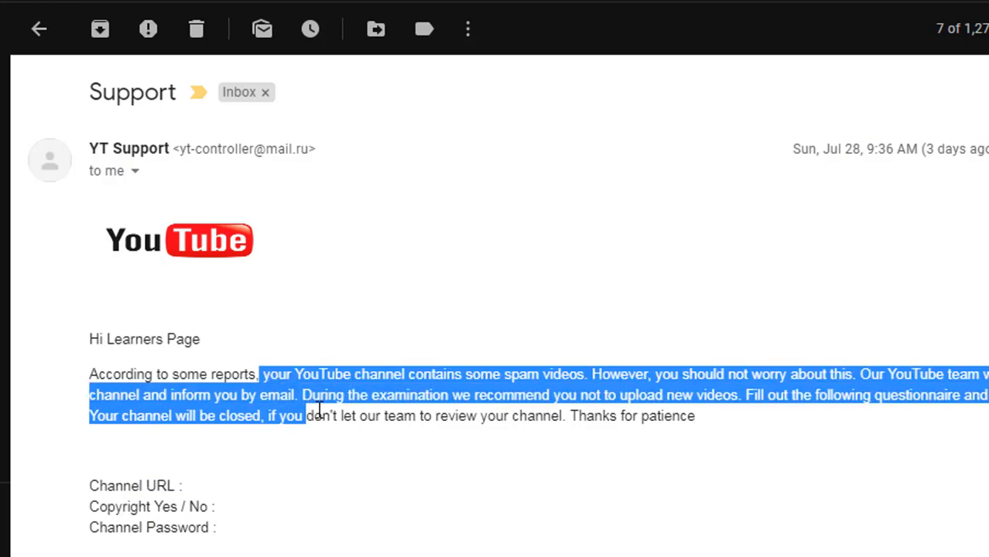
pyautogui.moveTo(140, 148)
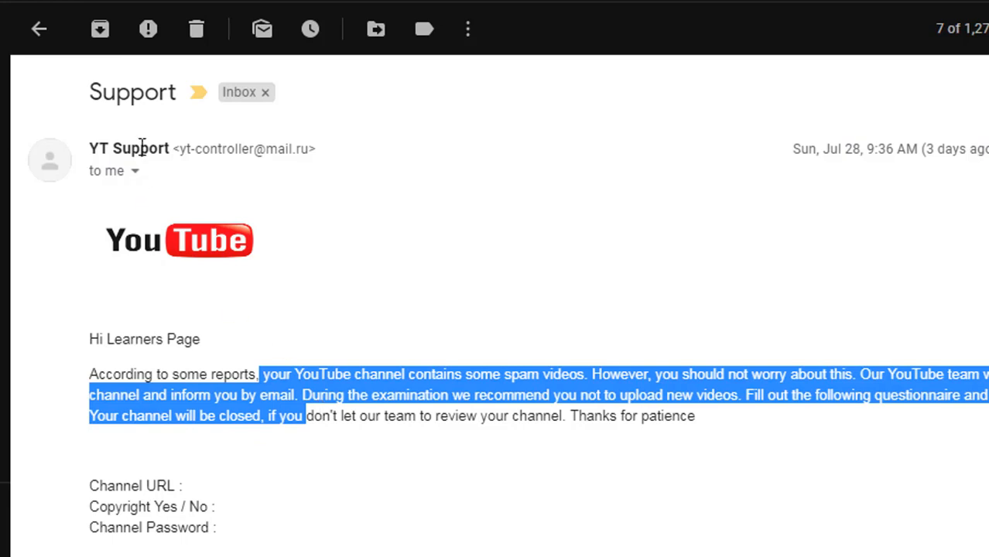
pyautogui.moveTo(176, 152)
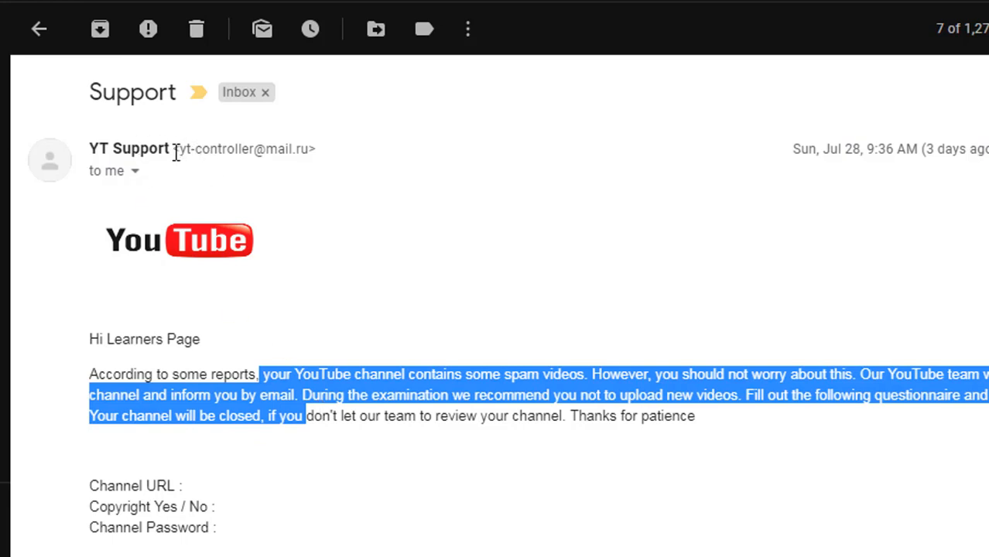
pyautogui.moveTo(178, 169)
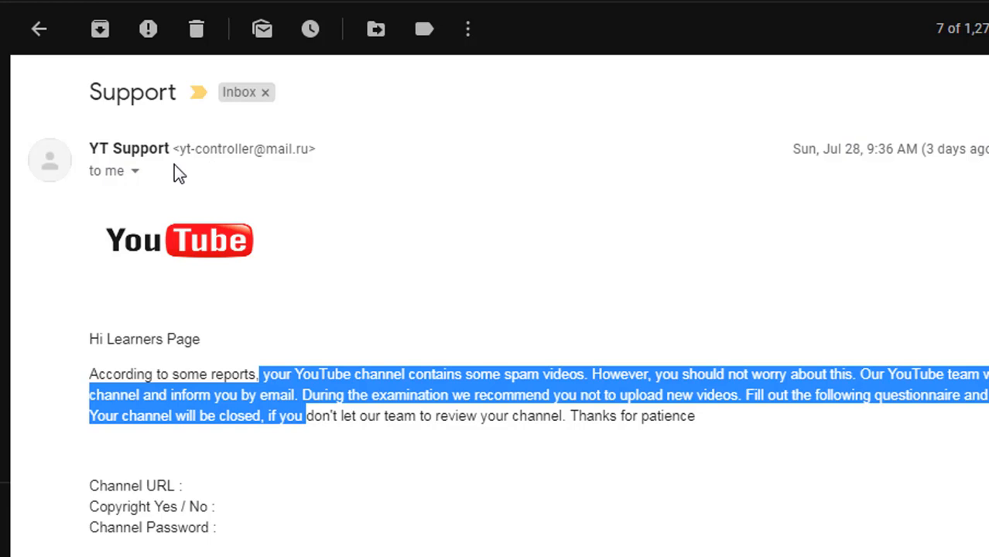
pyautogui.moveTo(267, 149)
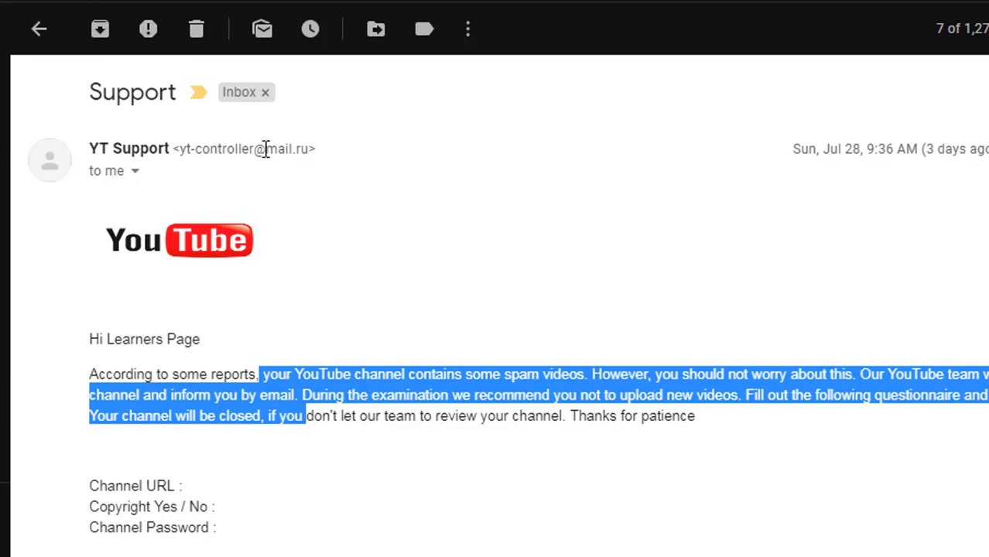
pyautogui.moveTo(310, 153)
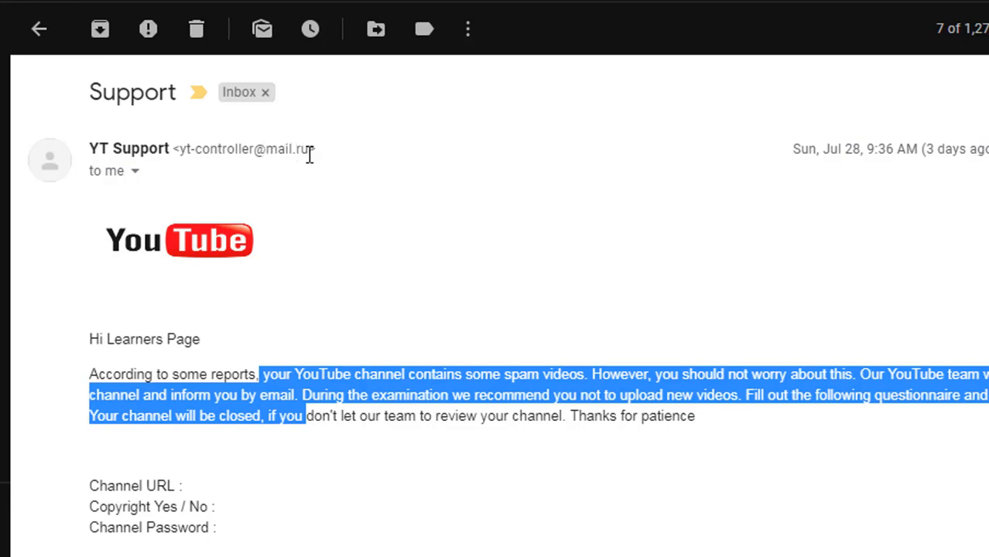
pyautogui.moveTo(262, 436)
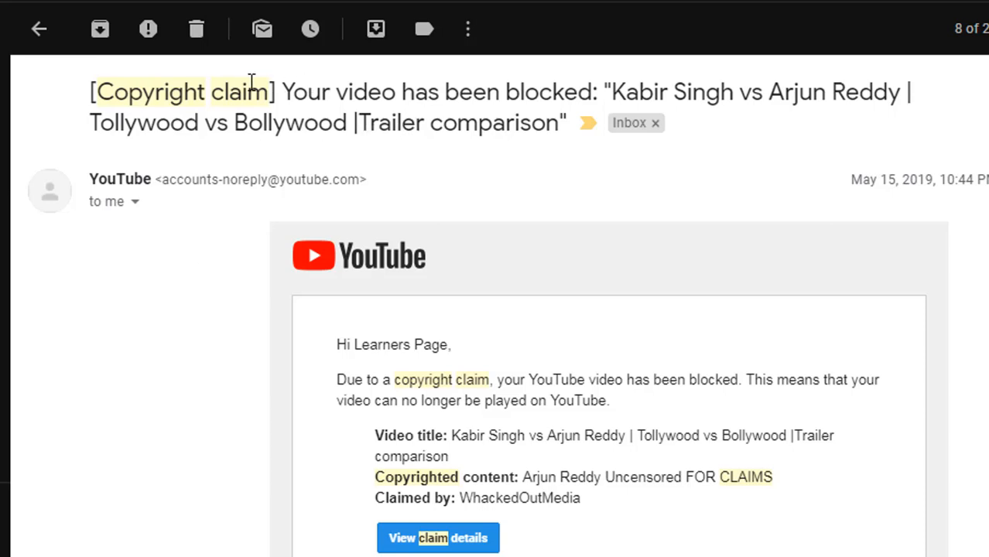
pyautogui.moveTo(530, 136)
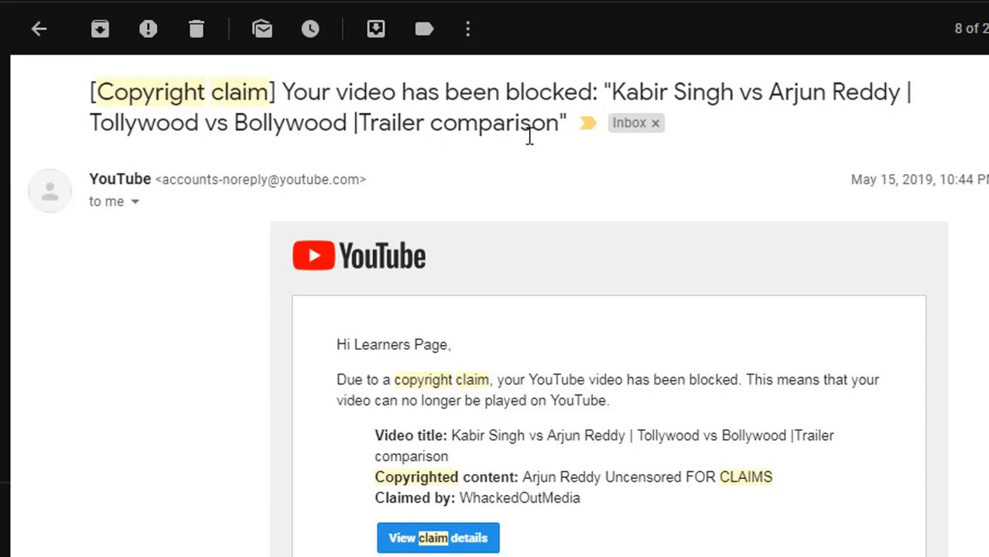
pyautogui.moveTo(664, 95)
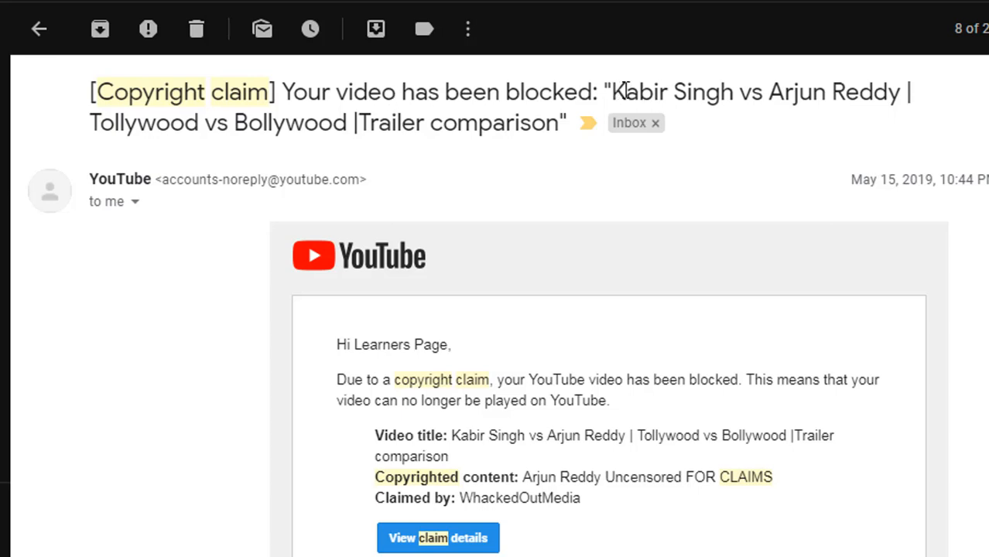
pyautogui.moveTo(255, 200)
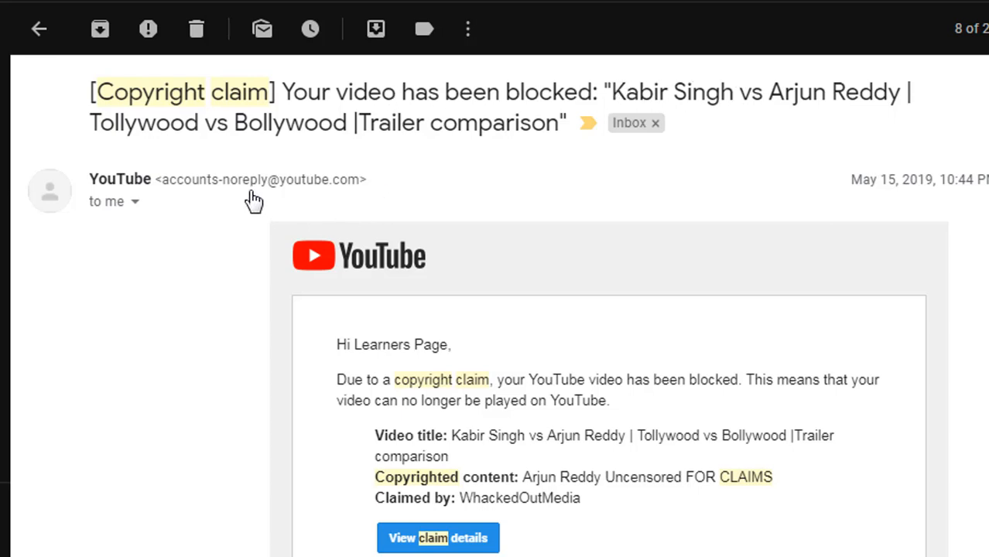
pyautogui.moveTo(178, 197)
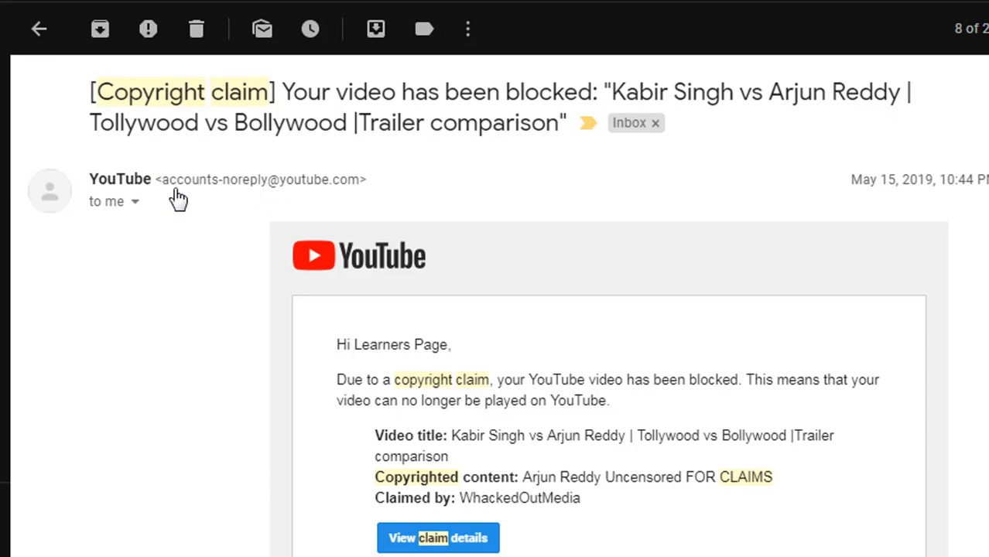
pyautogui.moveTo(280, 195)
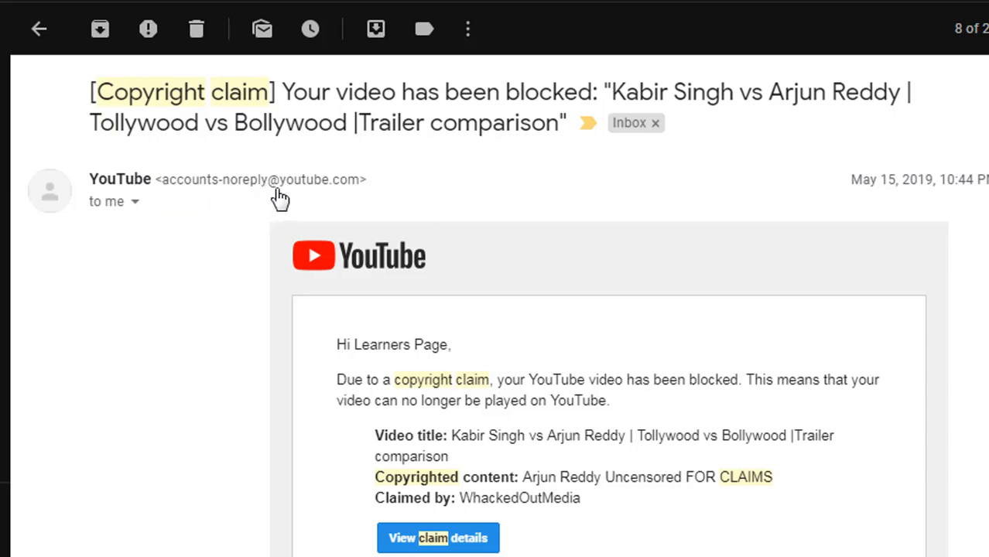
pyautogui.moveTo(278, 193)
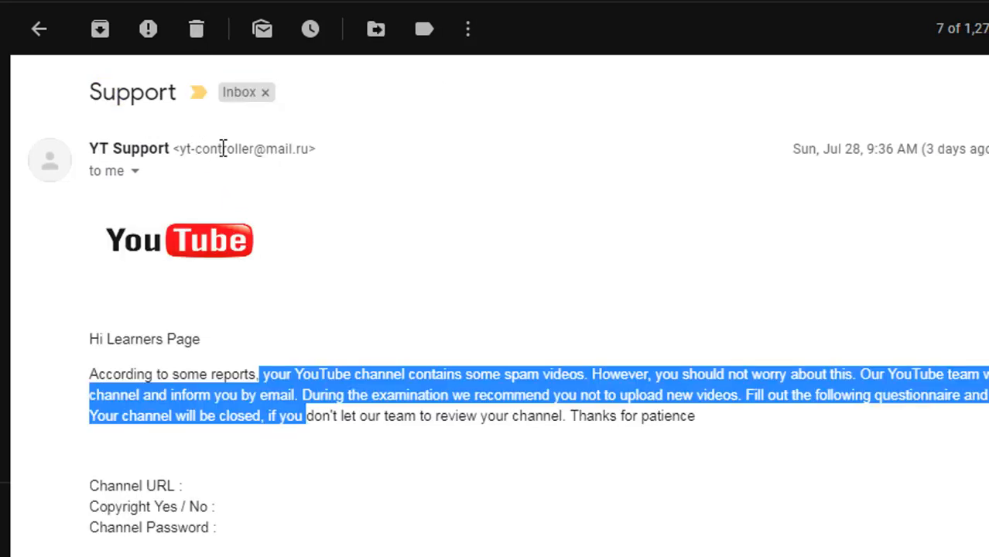
pyautogui.moveTo(259, 152)
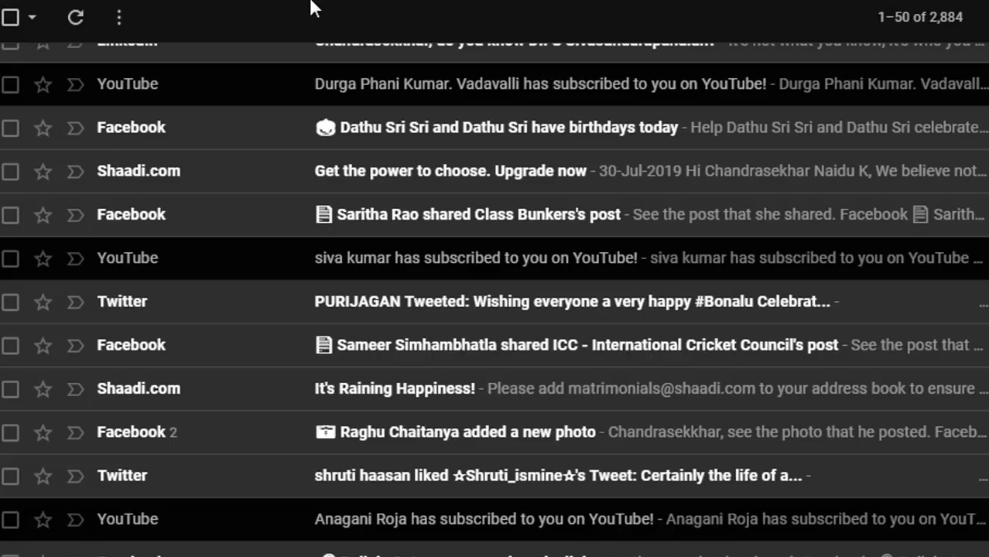
pyautogui.moveTo(309, 258)
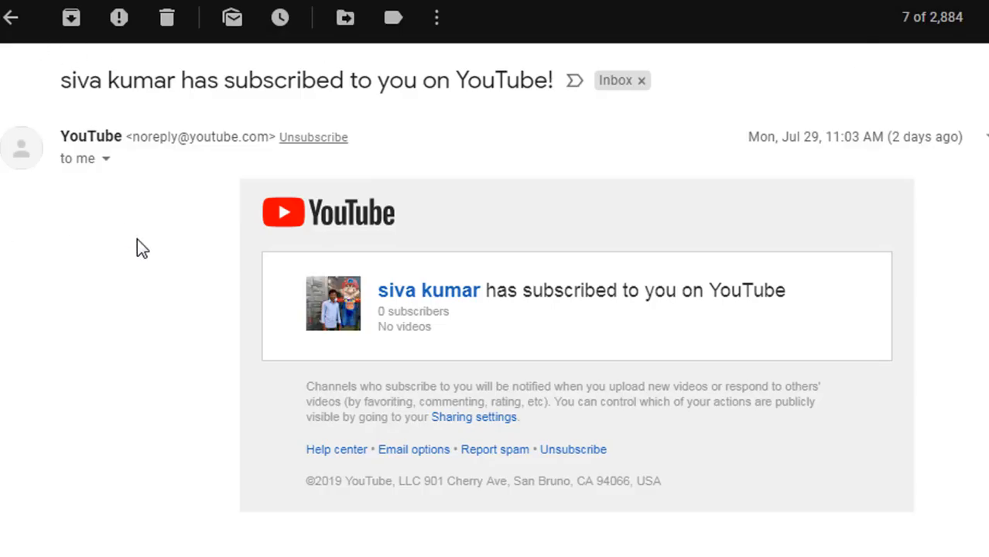
pyautogui.moveTo(120, 157)
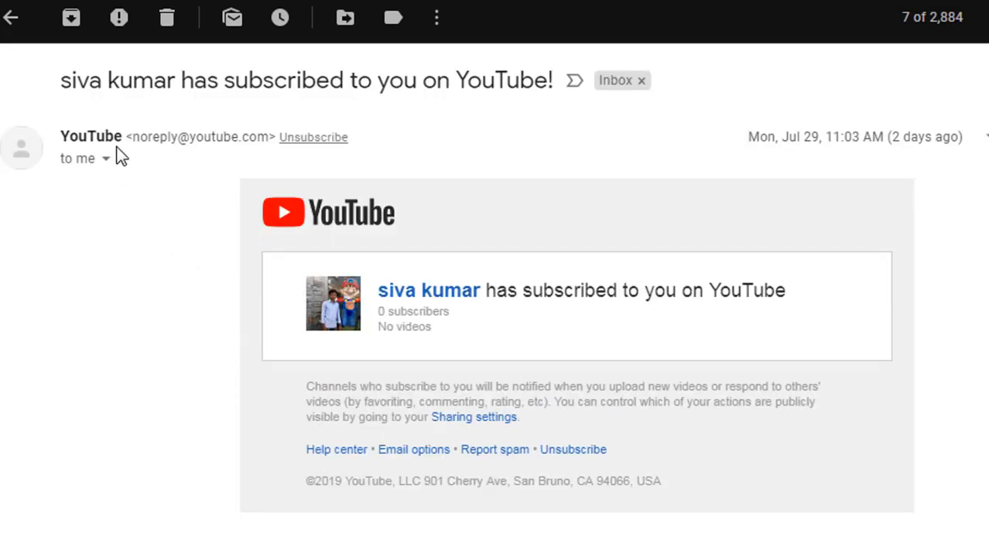
pyautogui.moveTo(193, 139)
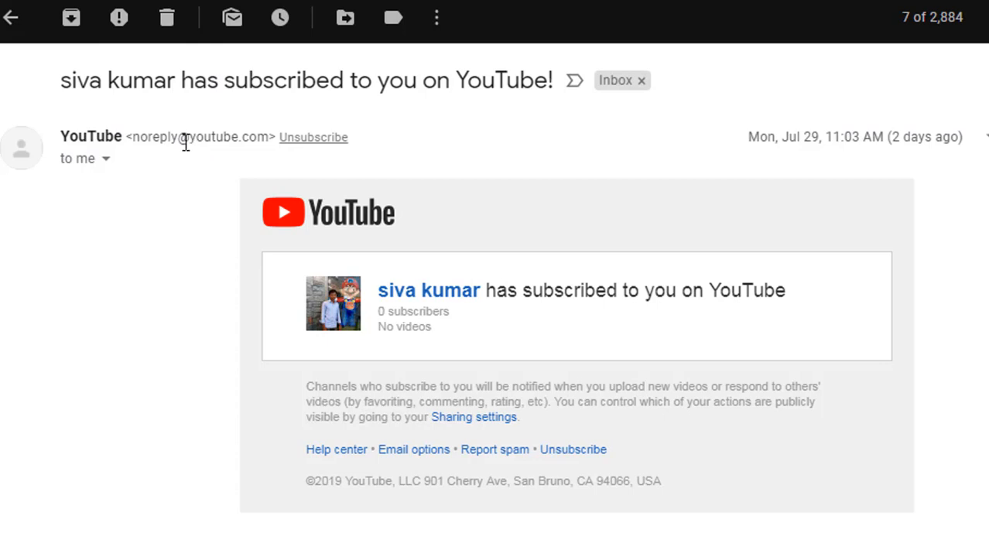
pyautogui.moveTo(198, 136)
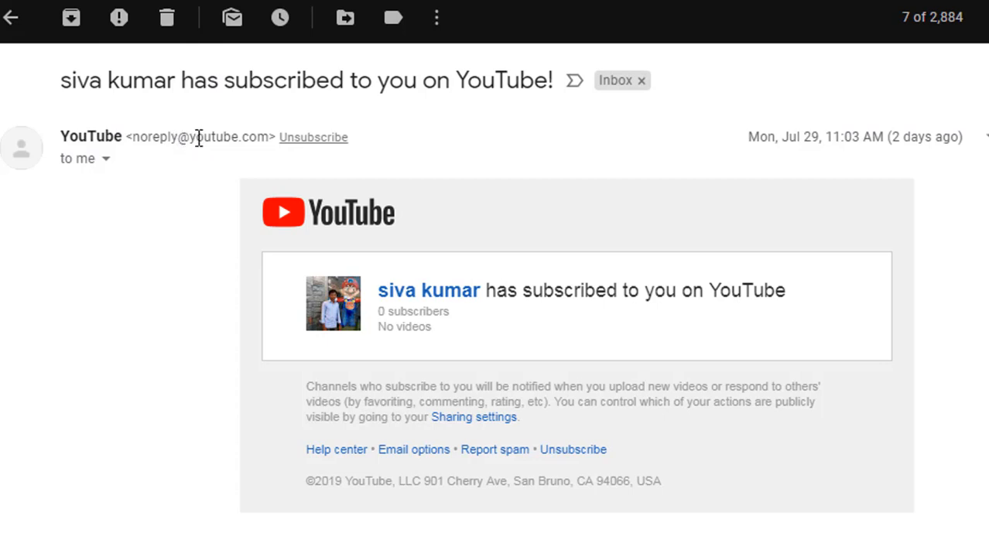
pyautogui.moveTo(277, 143)
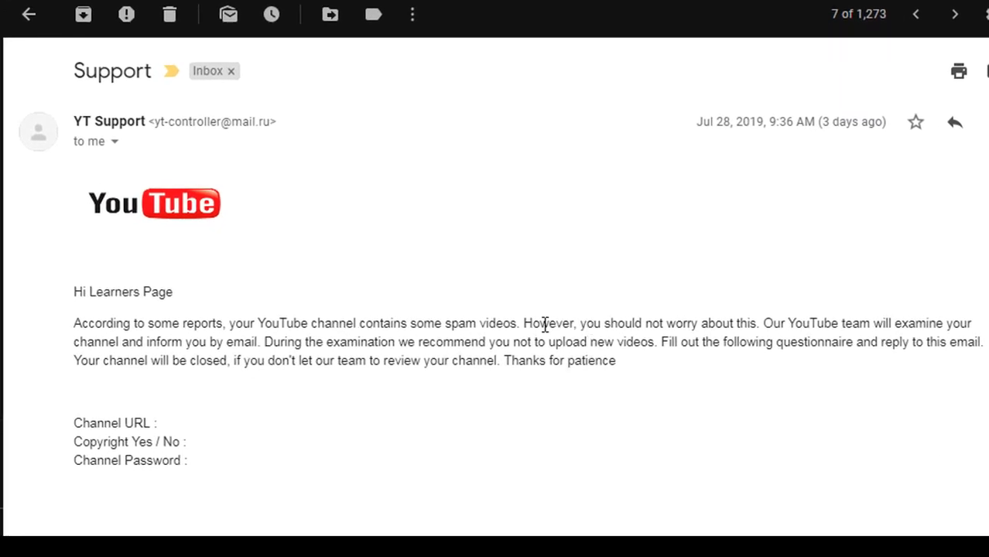
pyautogui.moveTo(770, 326)
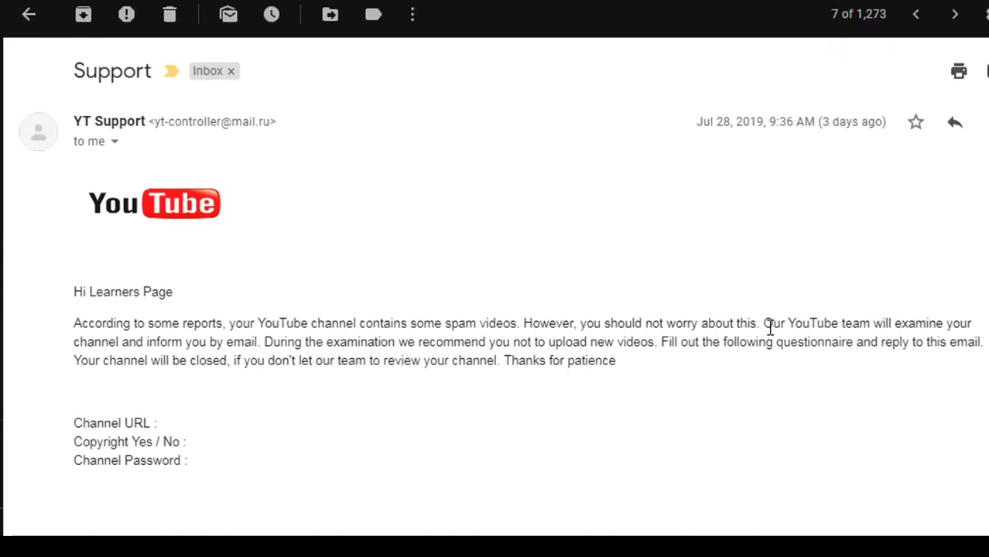
# Highlight the examination sentence and the recommendation not to upload videos
pyautogui.moveTo(766, 323); pyautogui.dragTo(951, 323)
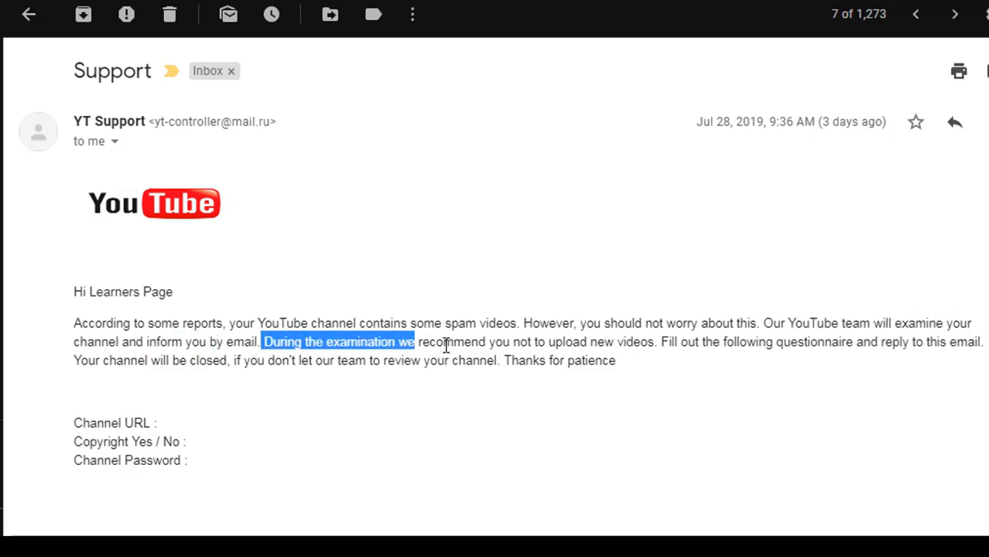
pyautogui.moveTo(414, 342); pyautogui.dragTo(556, 341)
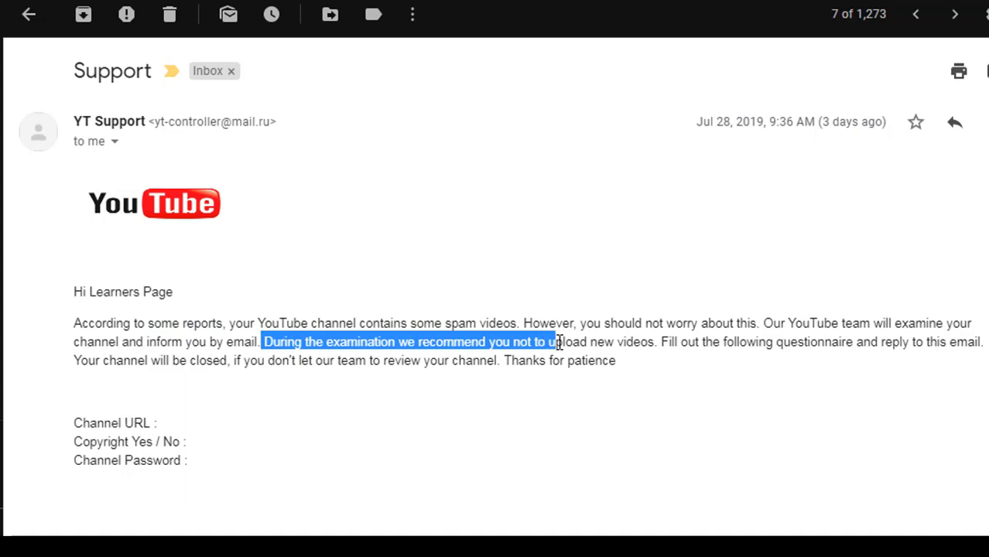
pyautogui.moveTo(555, 341); pyautogui.dragTo(654, 341)
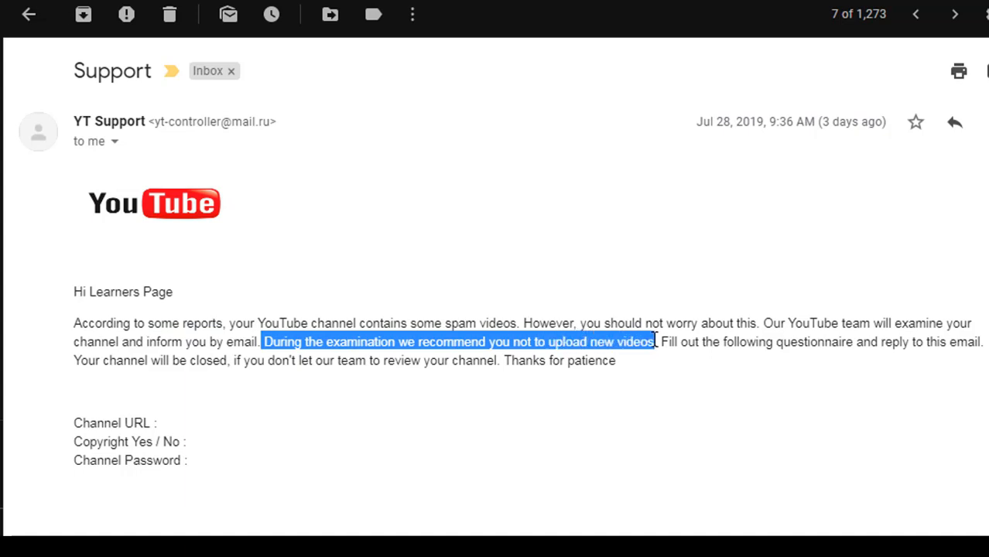
pyautogui.click(594, 360)
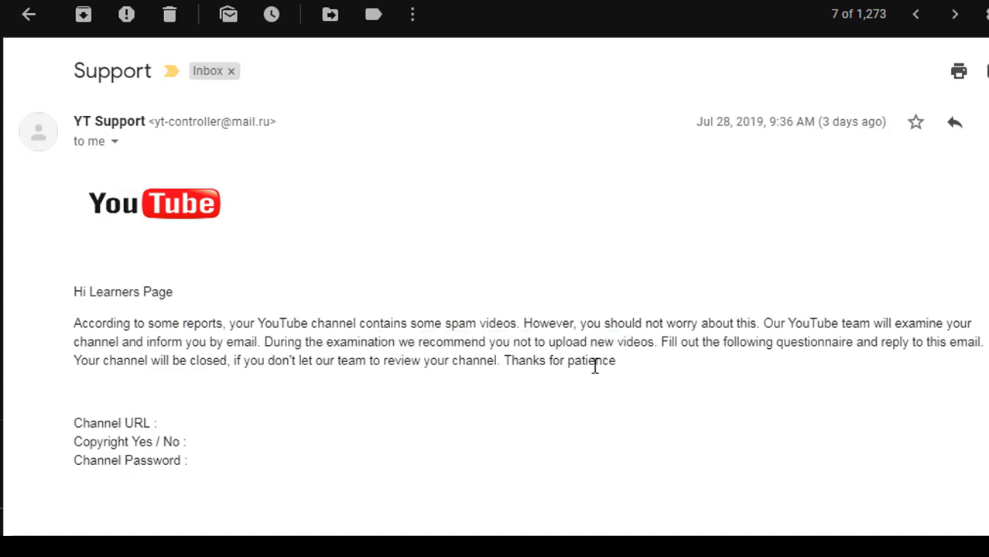
pyautogui.moveTo(540, 341)
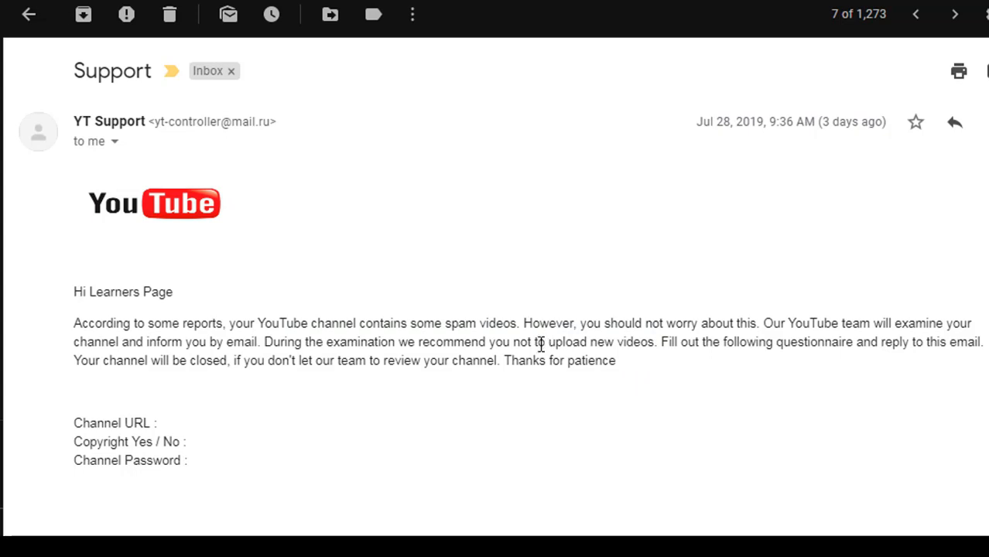
# Highlight the word 'not' and the channel-closure warning
pyautogui.doubleClick(527, 341)
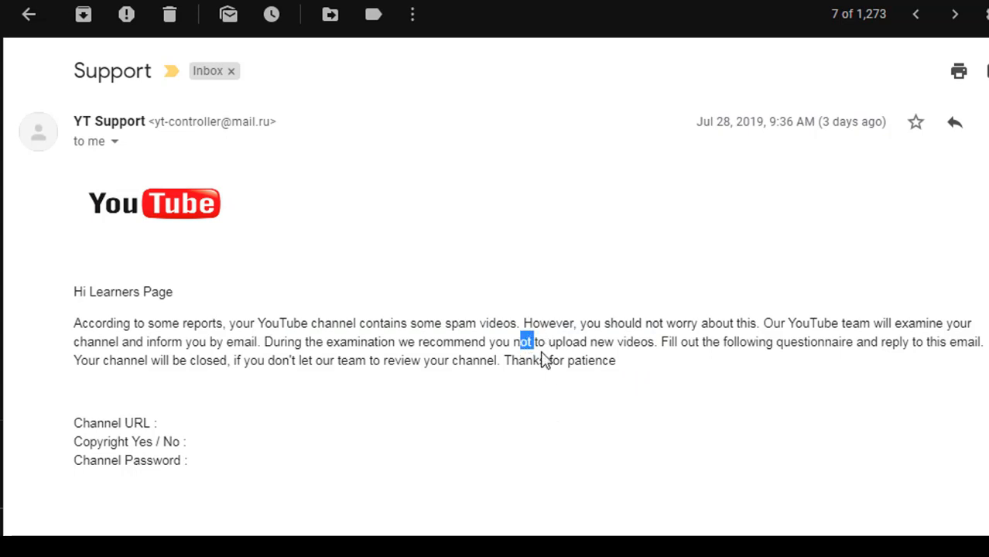
pyautogui.moveTo(526, 341); pyautogui.dragTo(541, 360)
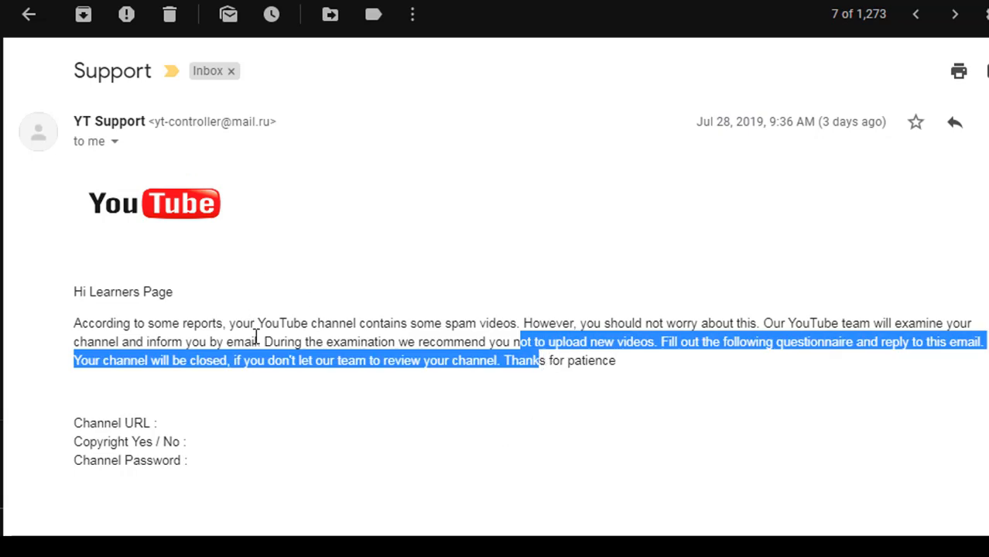